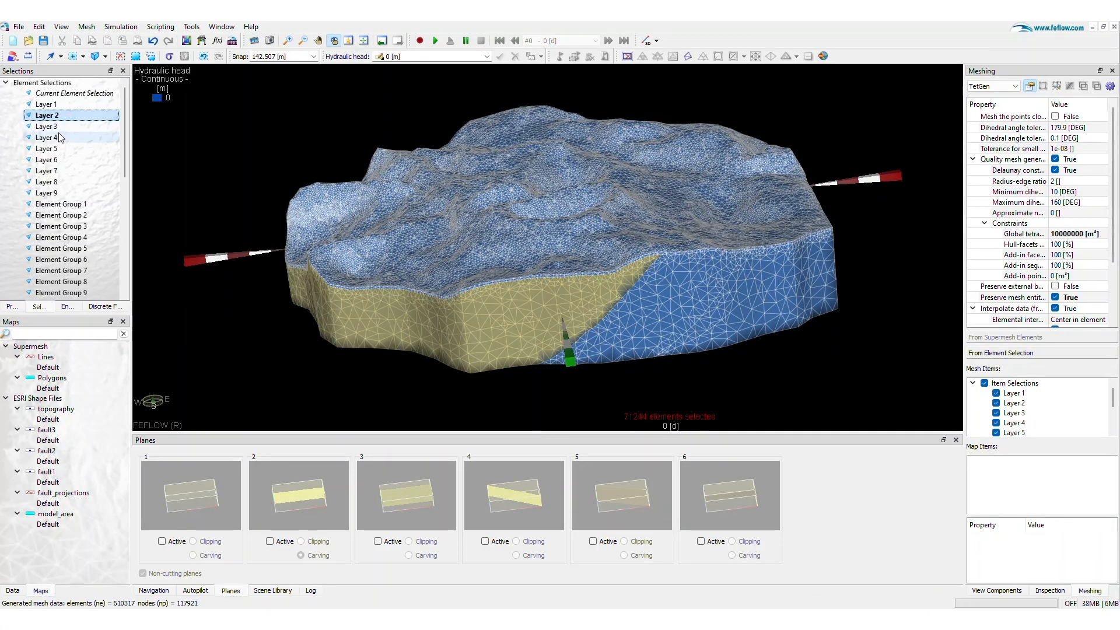
Load the Alps supermesh project with its four plane_alps surfaces.
click(46, 137)
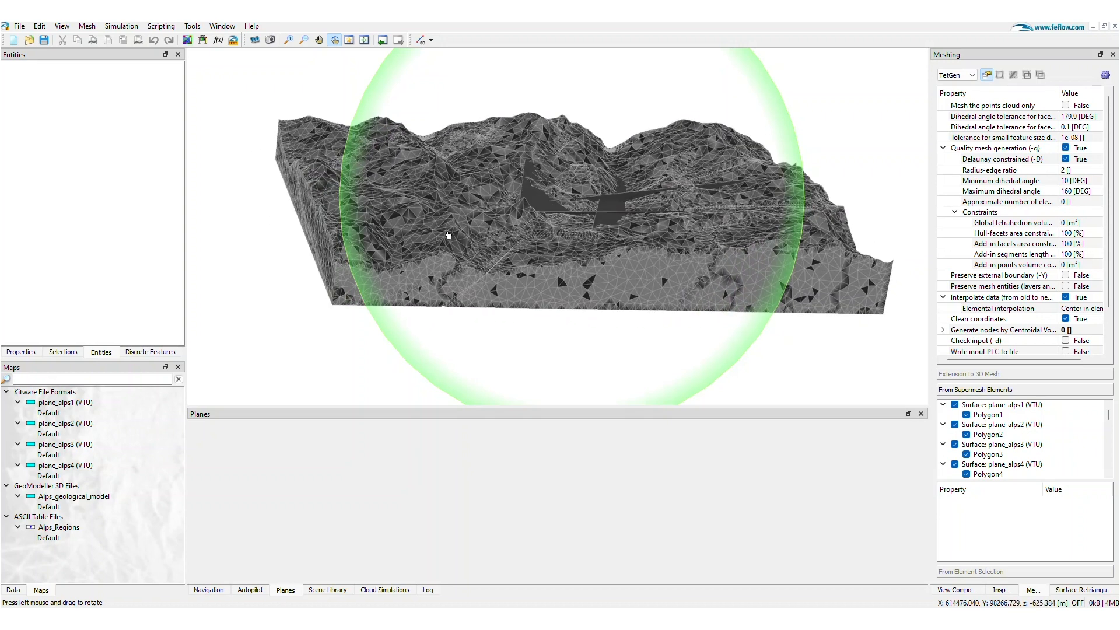
Load the Border_Faces_openpit supermesh and show its Surface Retriangulation settings.
click(957, 590)
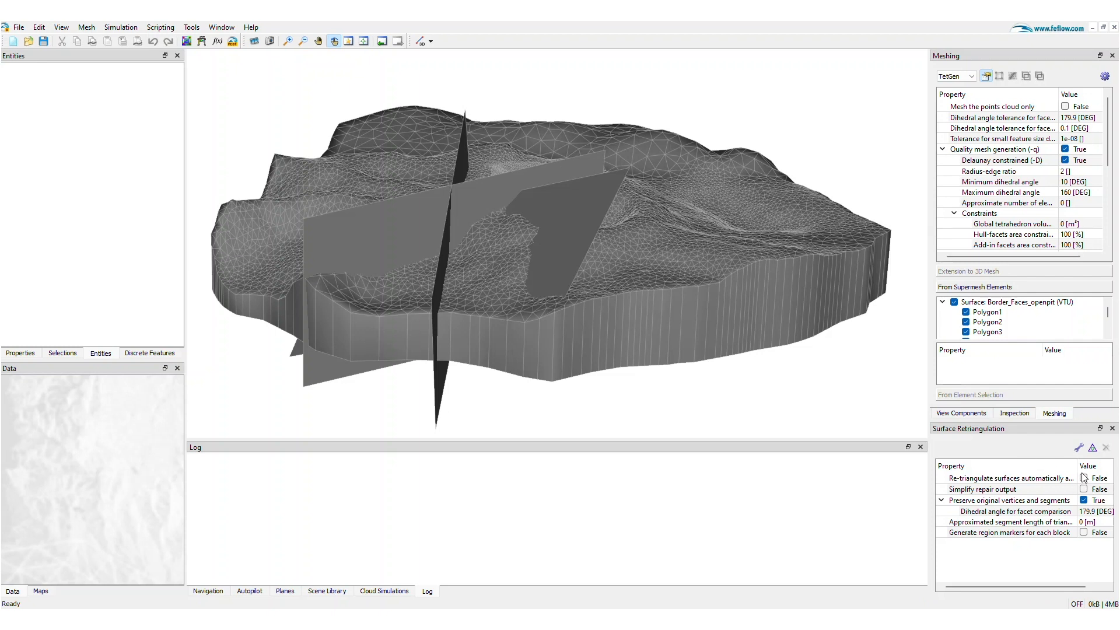
Enable per-block region markers, repair the supermesh surfaces and show the geometry components.
click(993, 532)
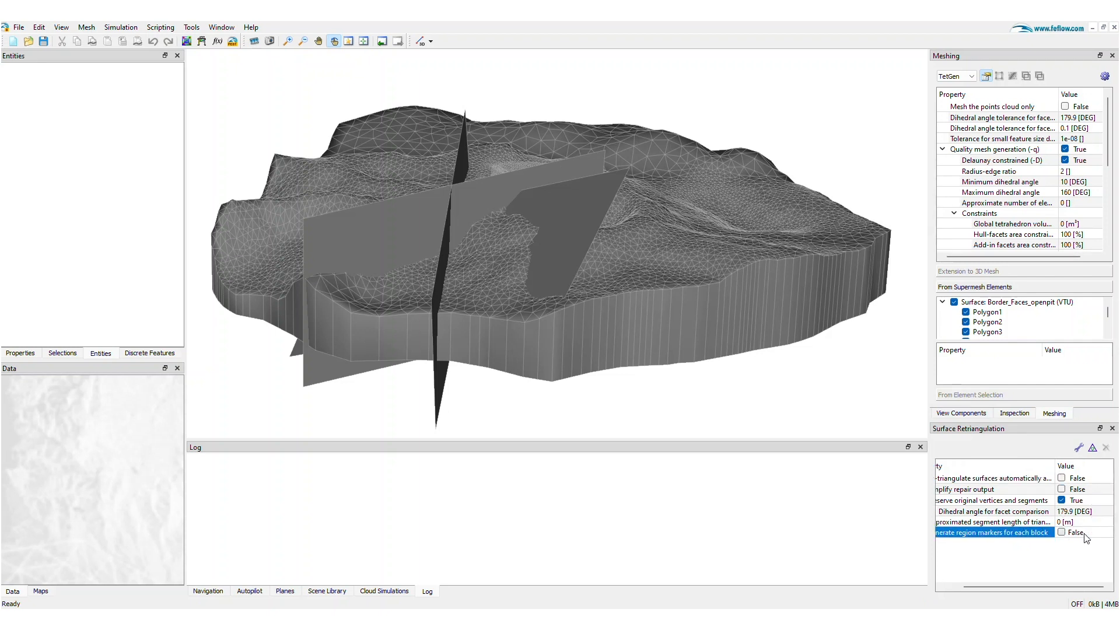
click(1062, 532)
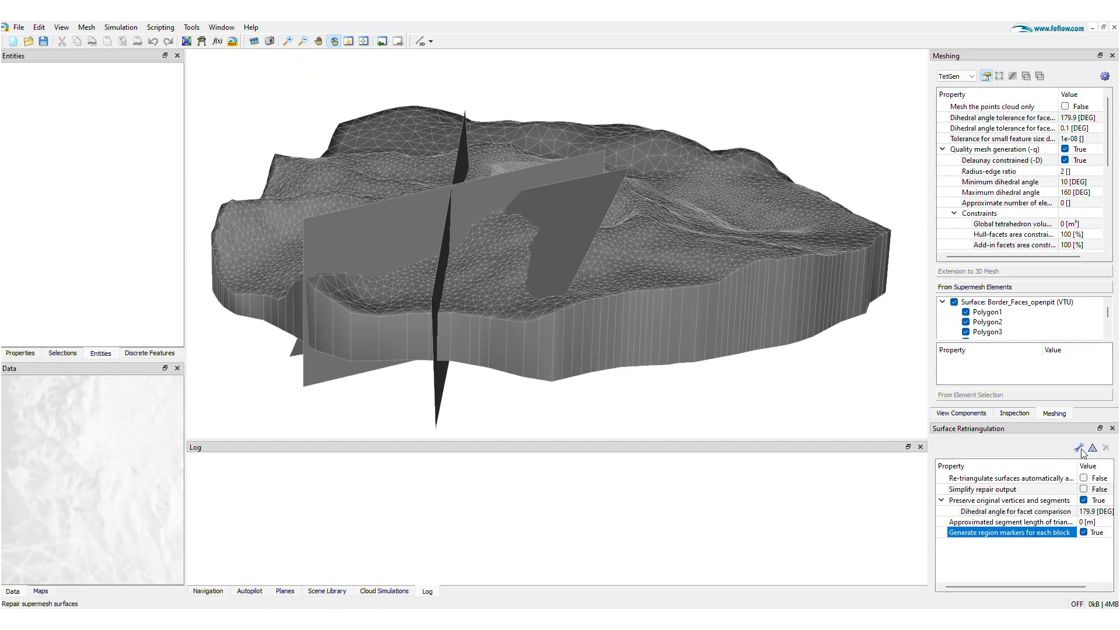
mouse_move(1079, 450)
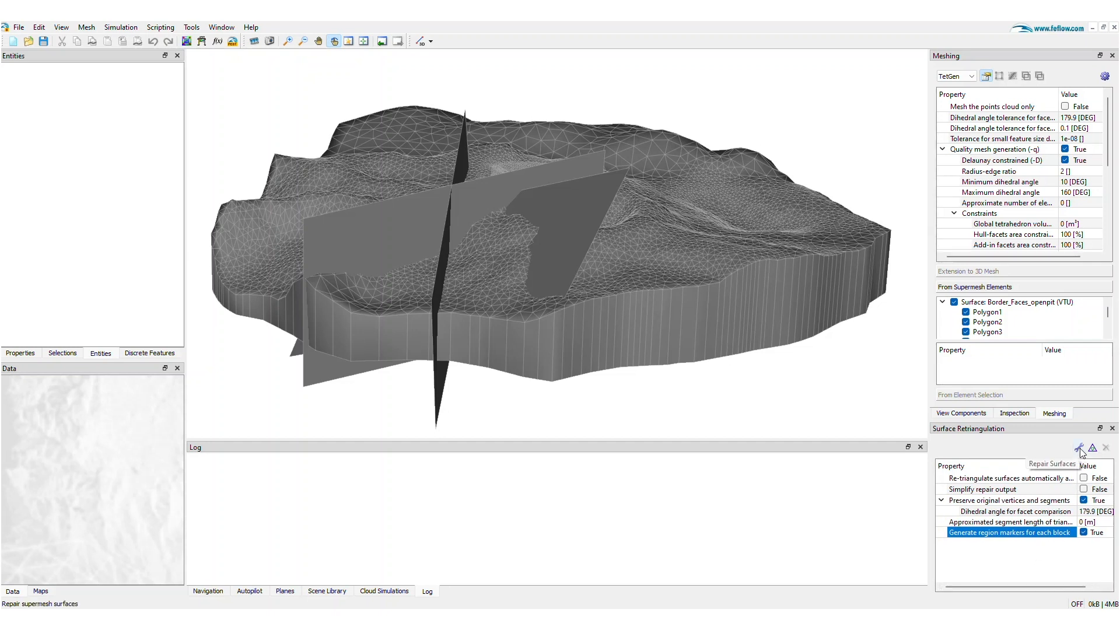
click(1093, 447)
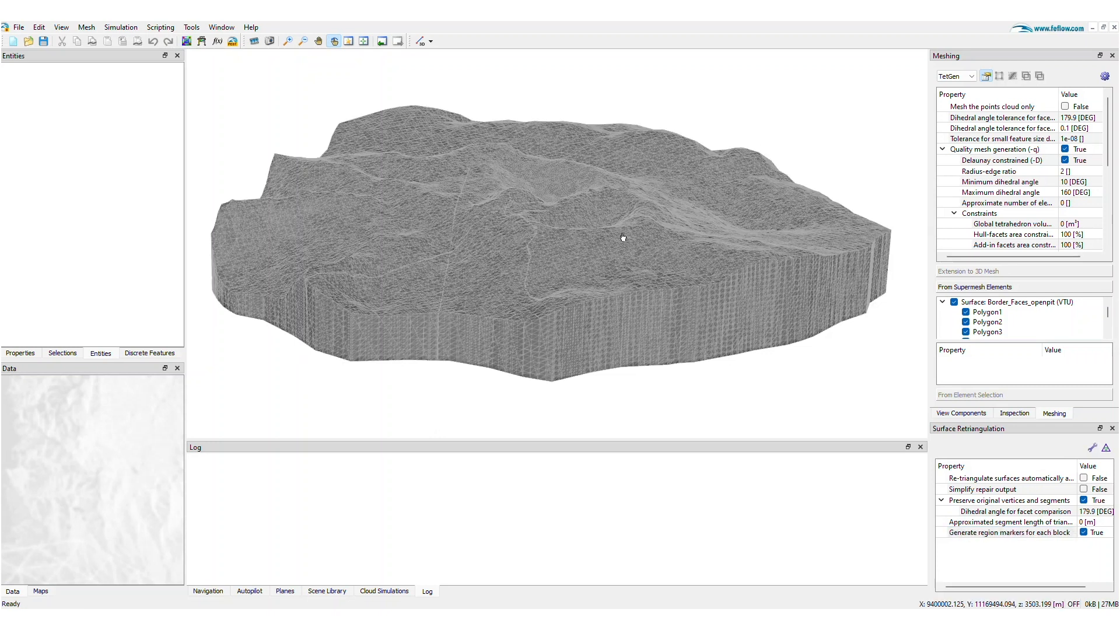
mouse_move(636, 269)
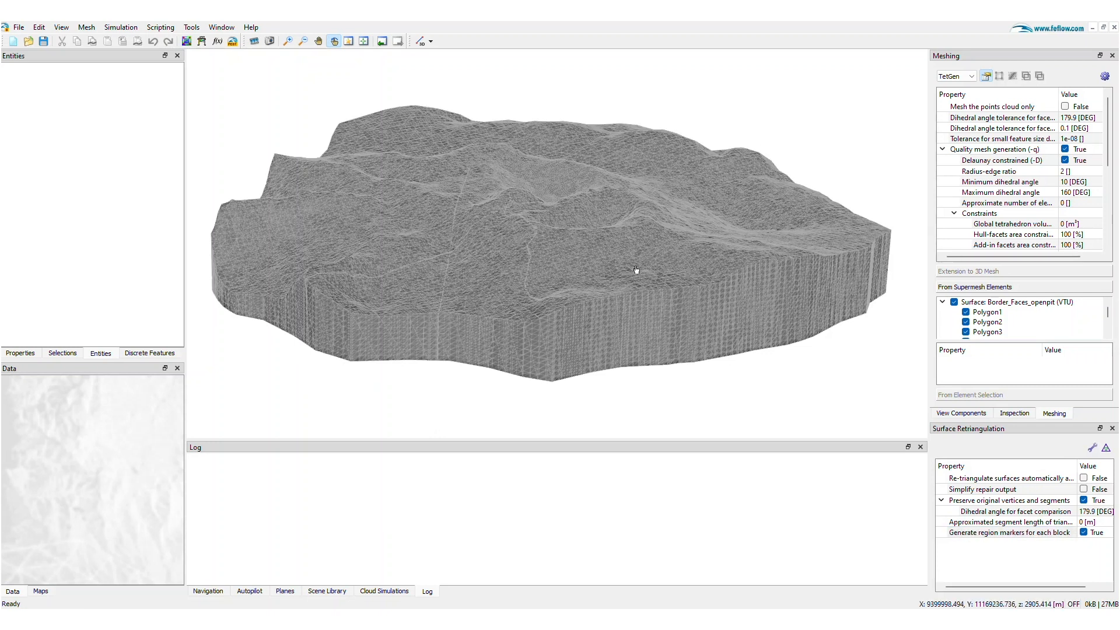
click(960, 413)
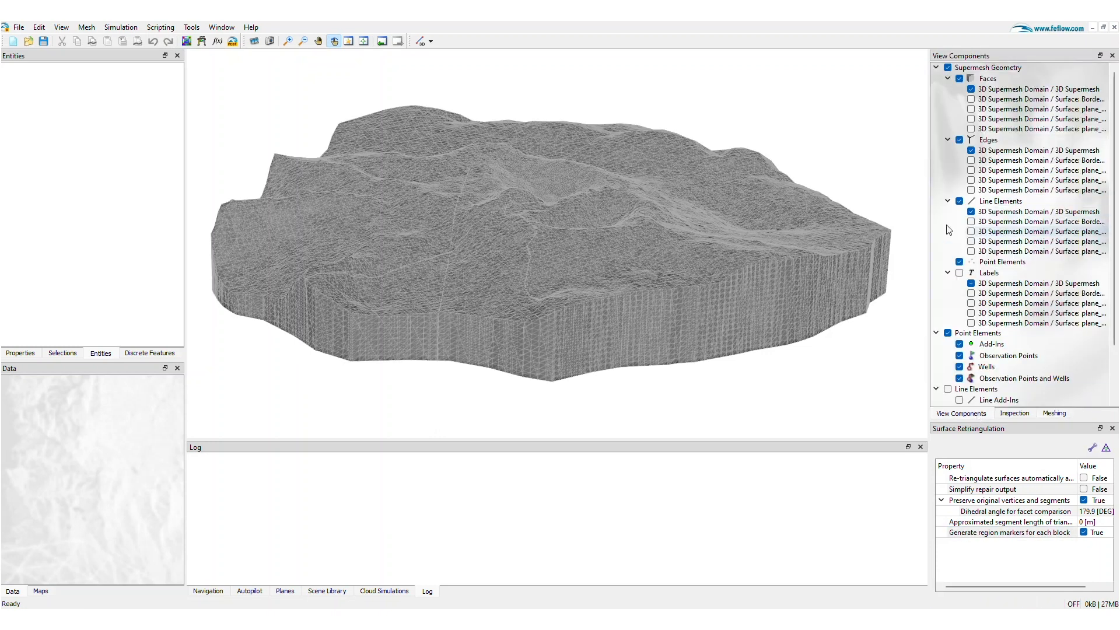
Generate the TetGen 3D mesh (~1.68 million elements) with Block_1 and Block_2 selections.
click(1052, 413)
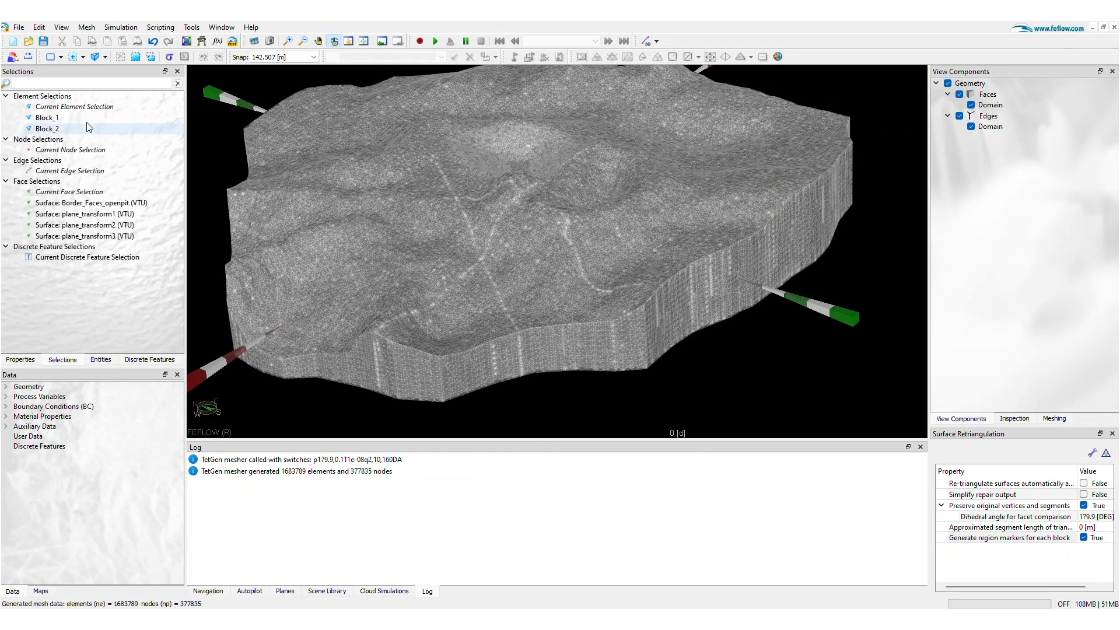
Highlight Block_1 and Block_2 elements, then the plane_transform face selections.
click(46, 117)
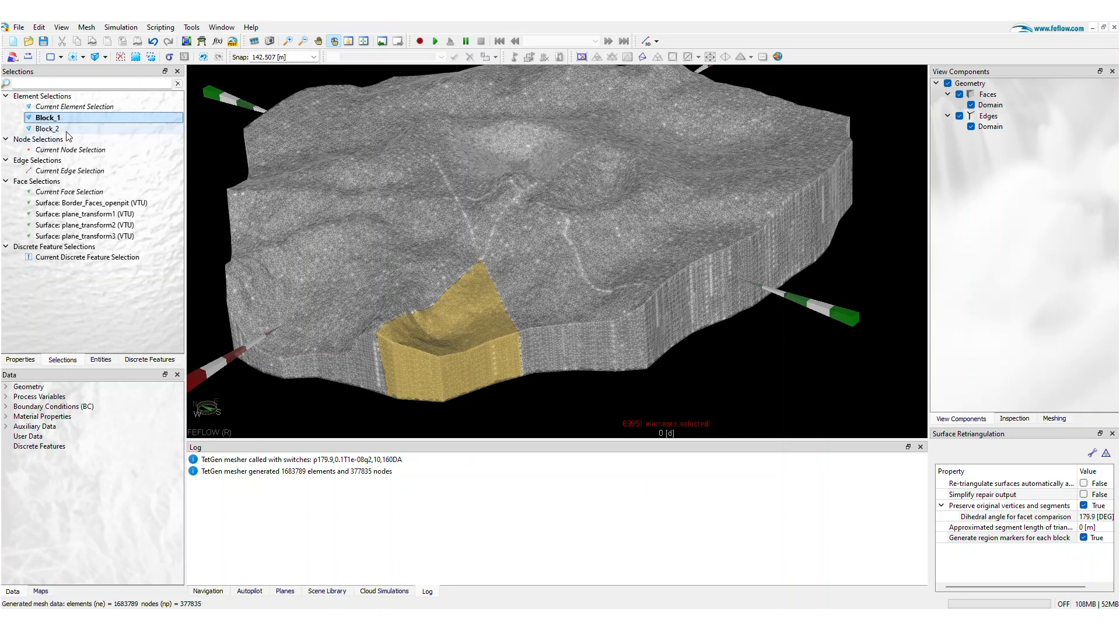
click(47, 128)
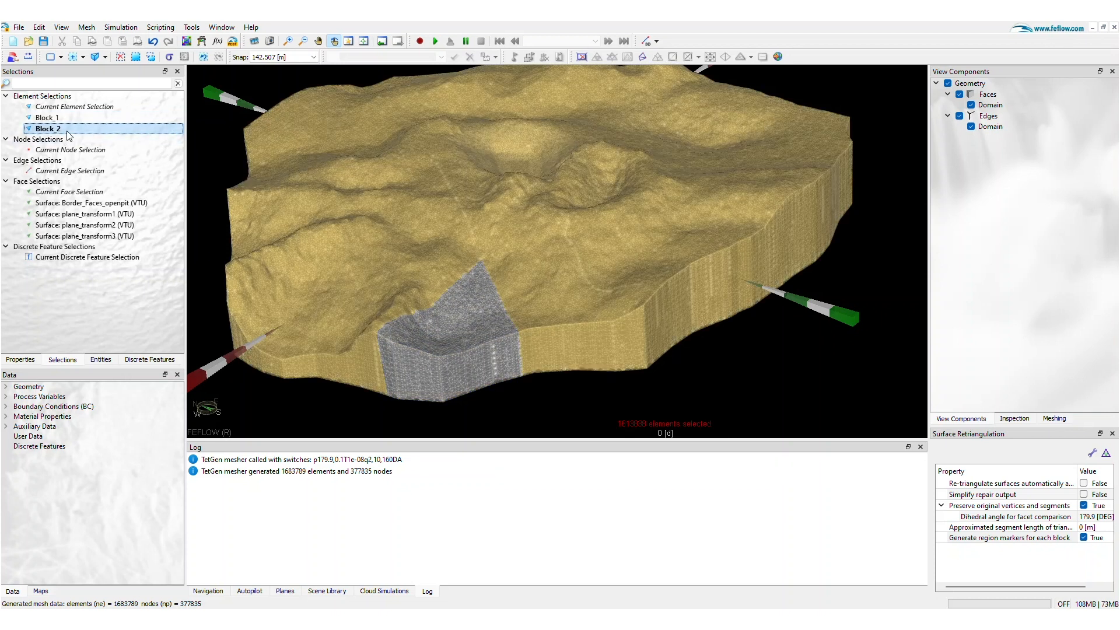
click(78, 106)
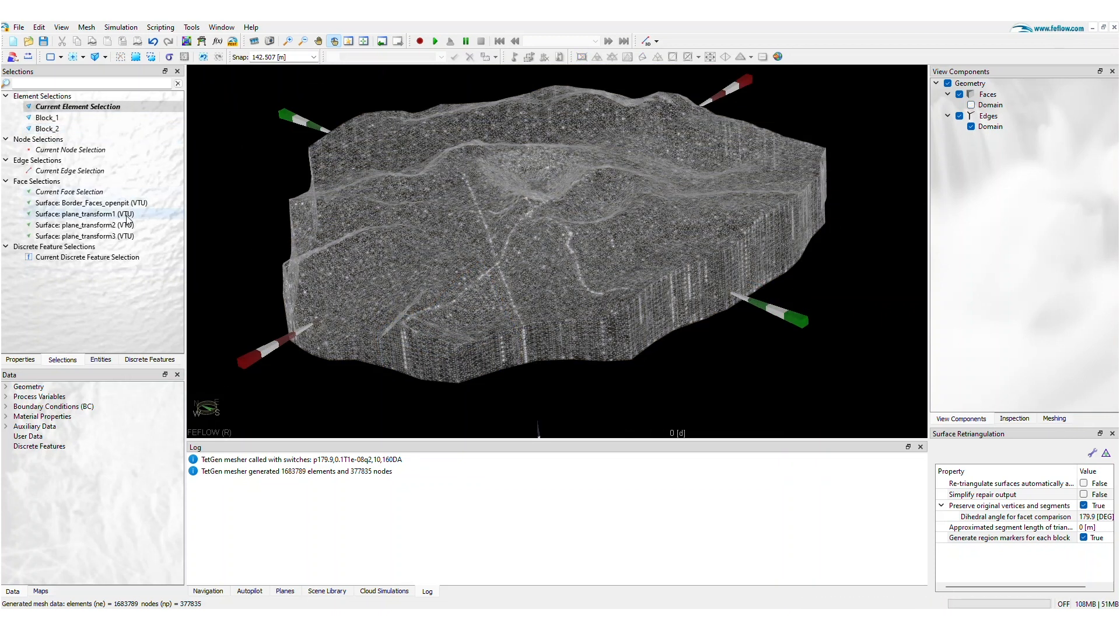
click(84, 224)
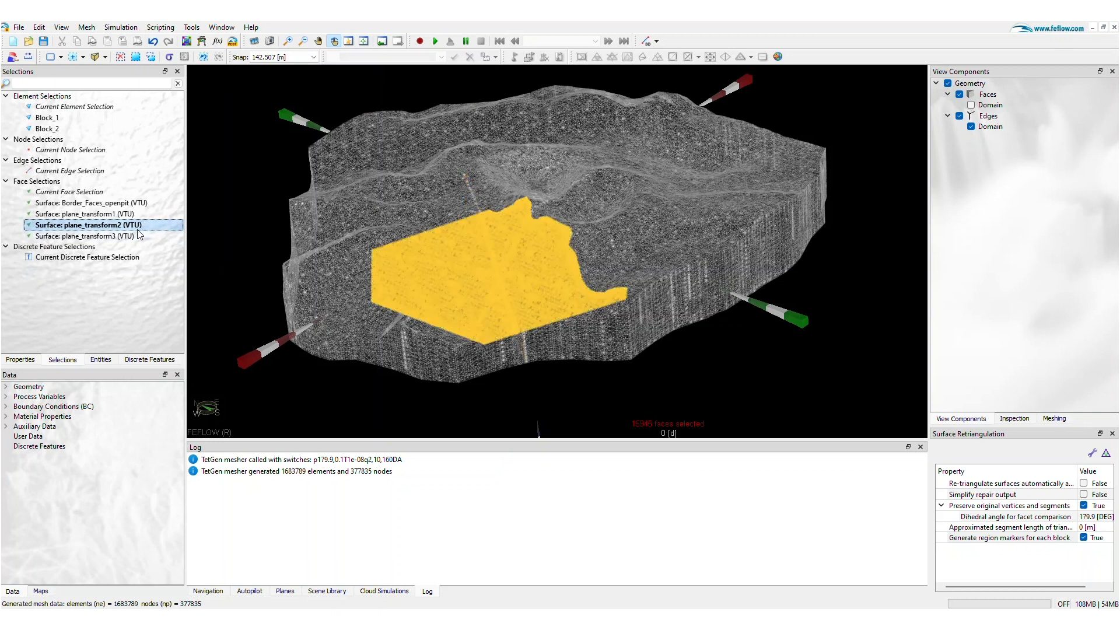
click(85, 236)
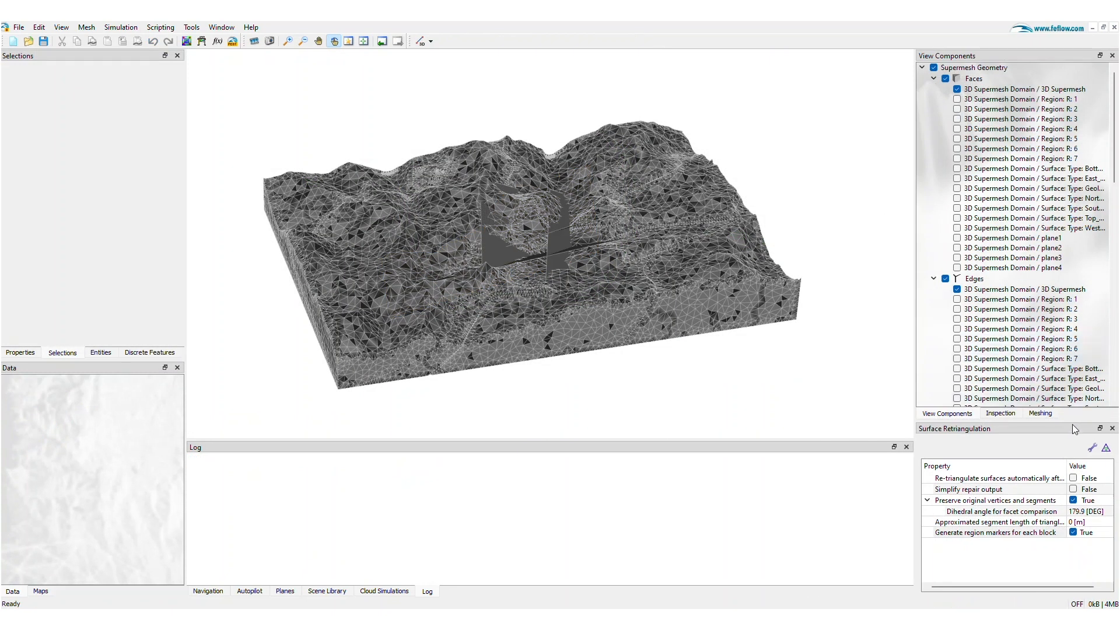
Load the OtherCube box supermesh with TetGen meshing settings available.
click(1093, 448)
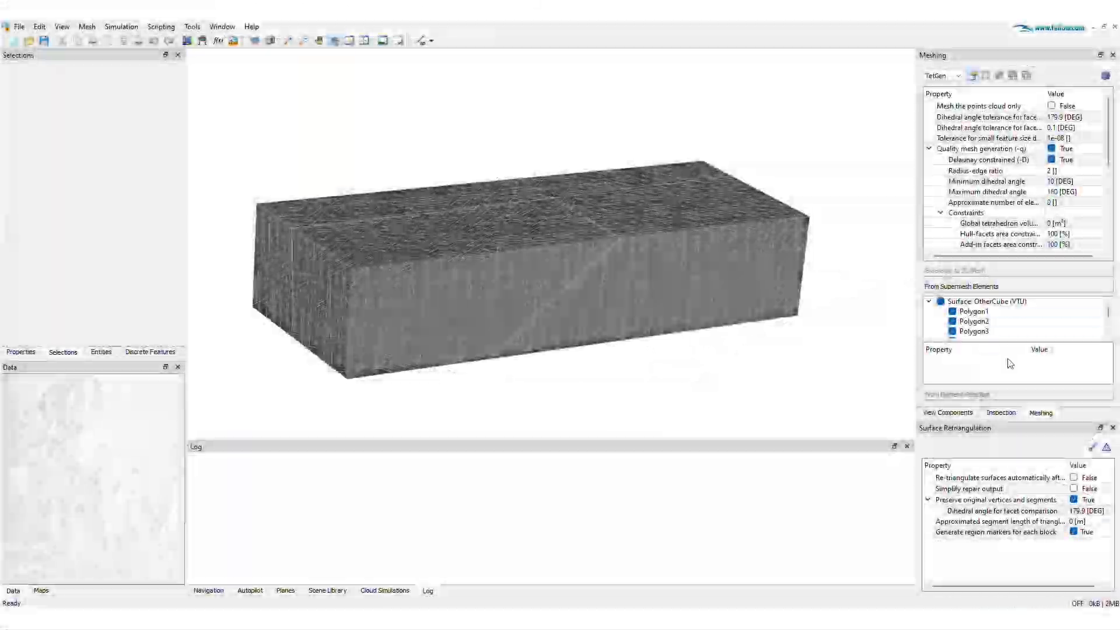
Remesh the OtherCube surfaces into a coarser, even triangulation showing internal planes.
click(1106, 448)
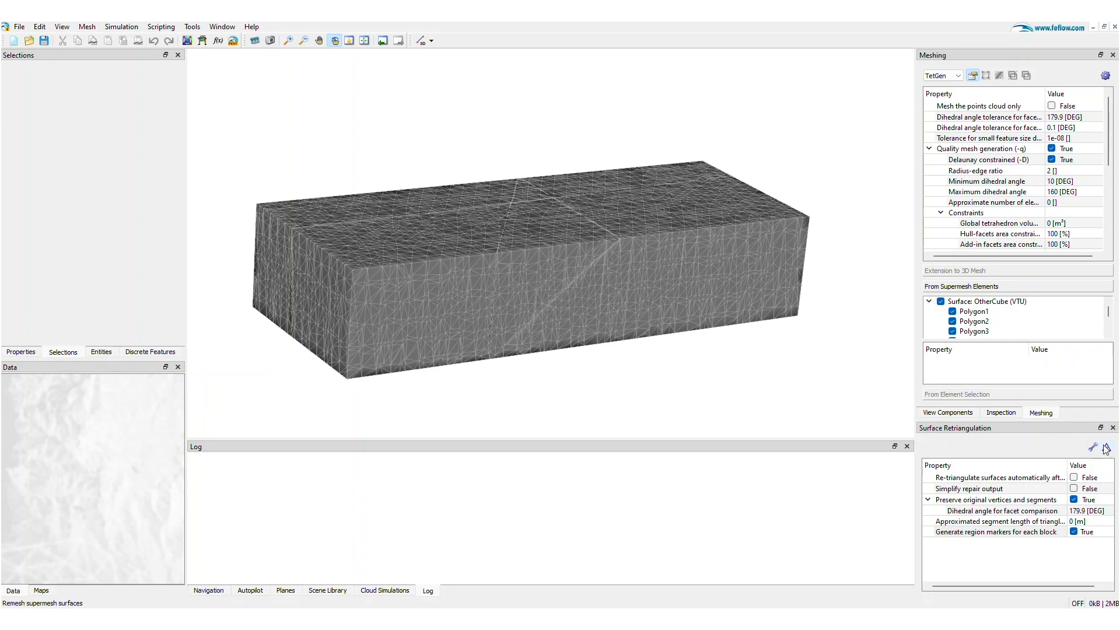
mouse_move(1112, 450)
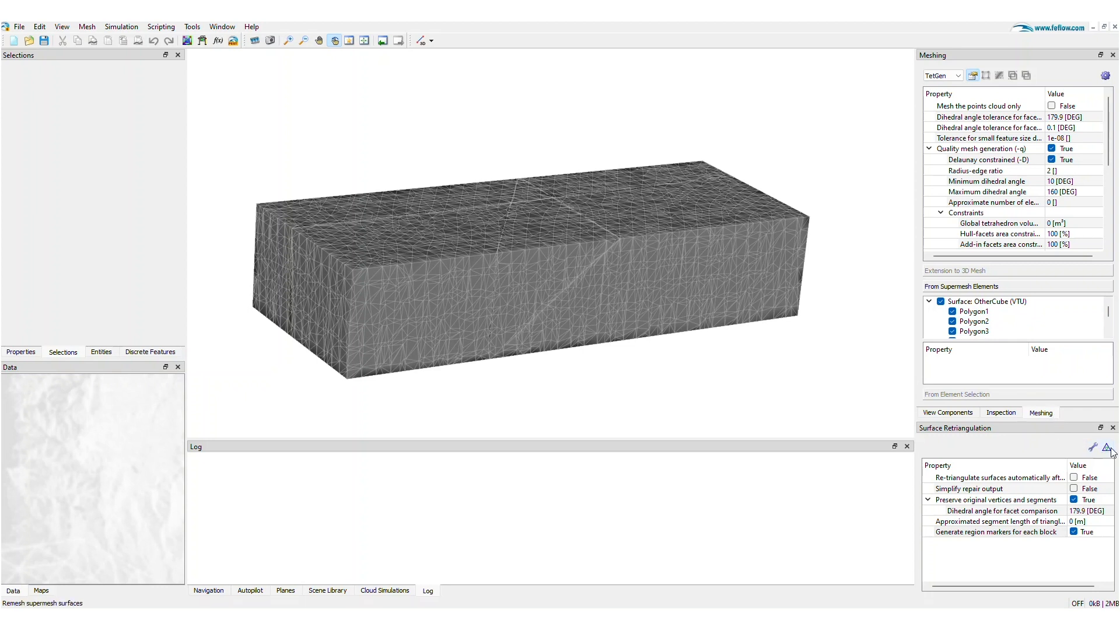
mouse_move(1106, 448)
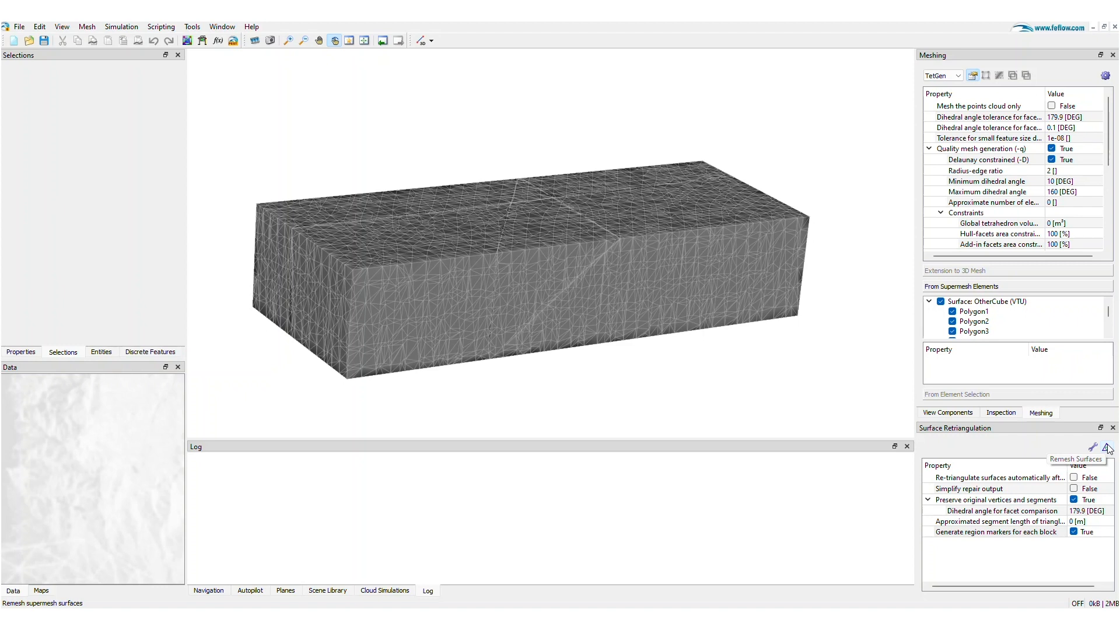
click(1092, 447)
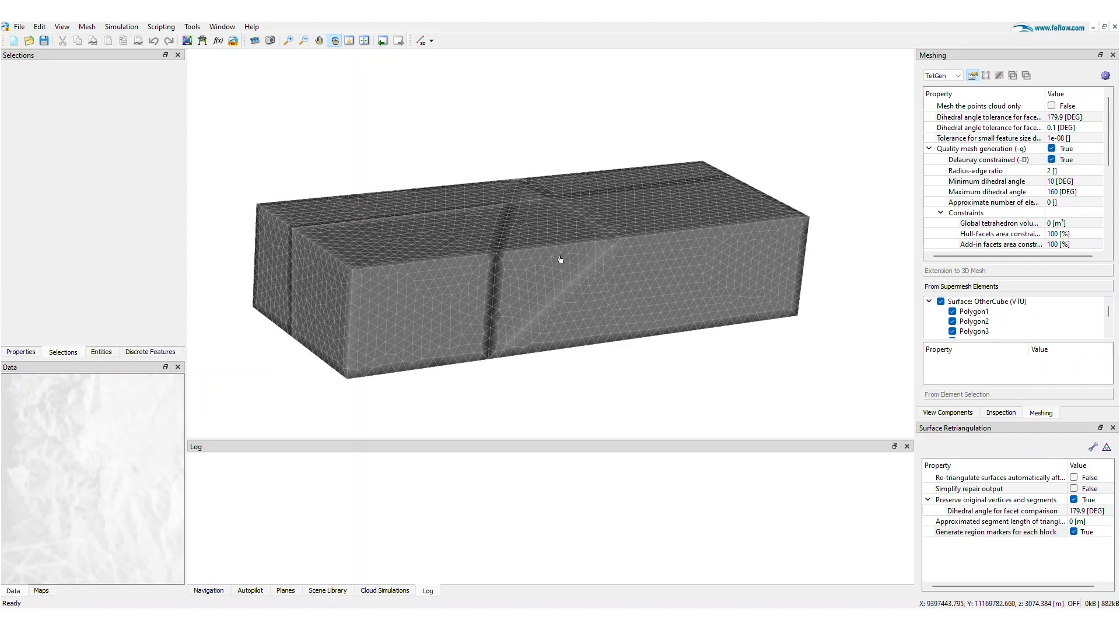